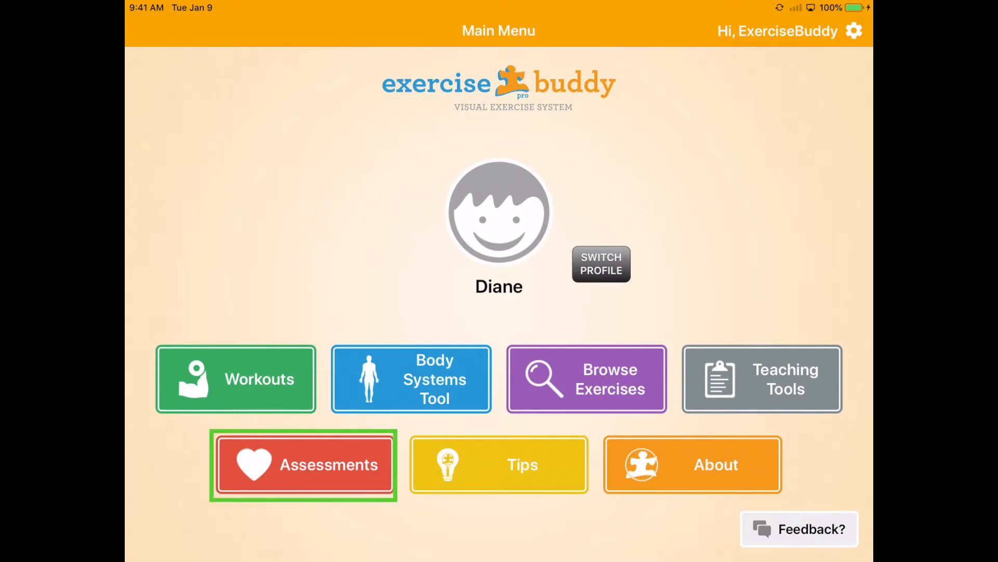
Show Diane's physical assessments, where Modified Curl-Up is Working Towards
left_click(303, 464)
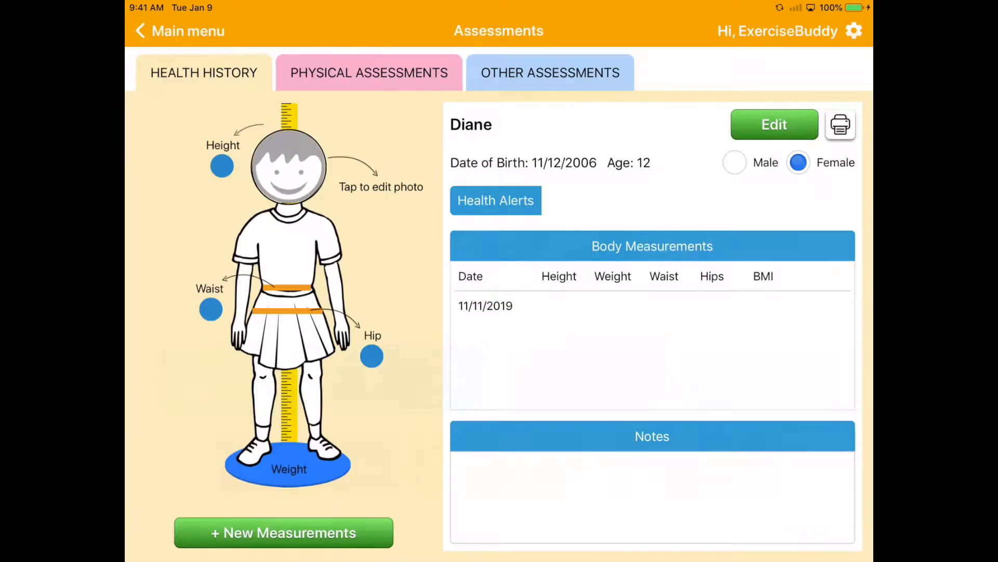
left_click(368, 72)
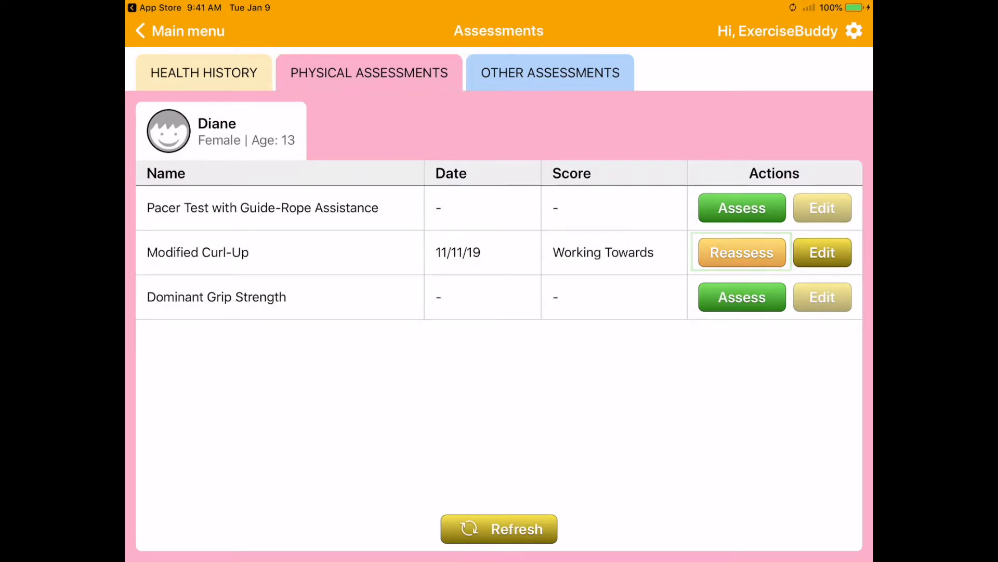
Start a Modified Curl-Up reassessment and rate the curl-up skill a success for Meets
left_click(741, 252)
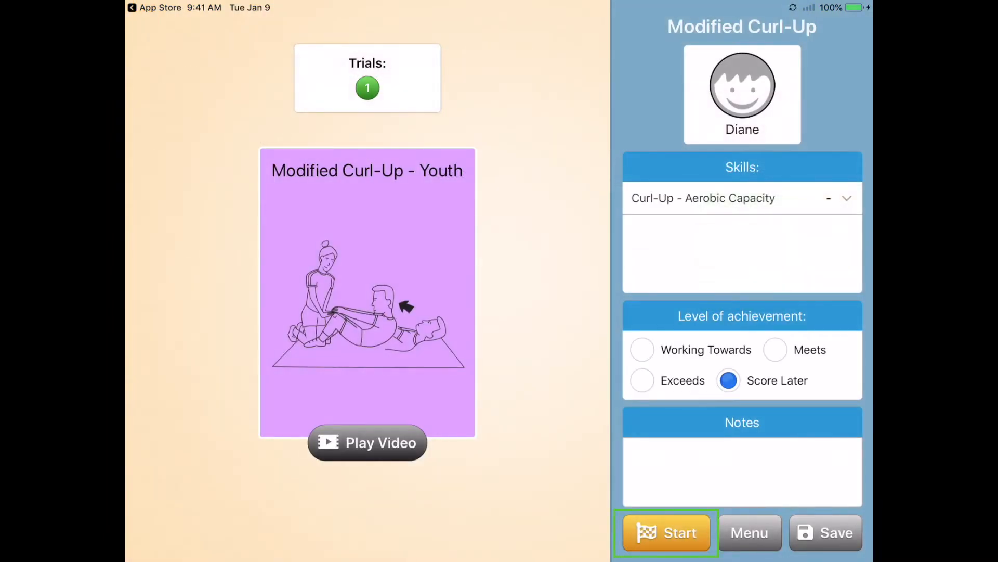
left_click(668, 532)
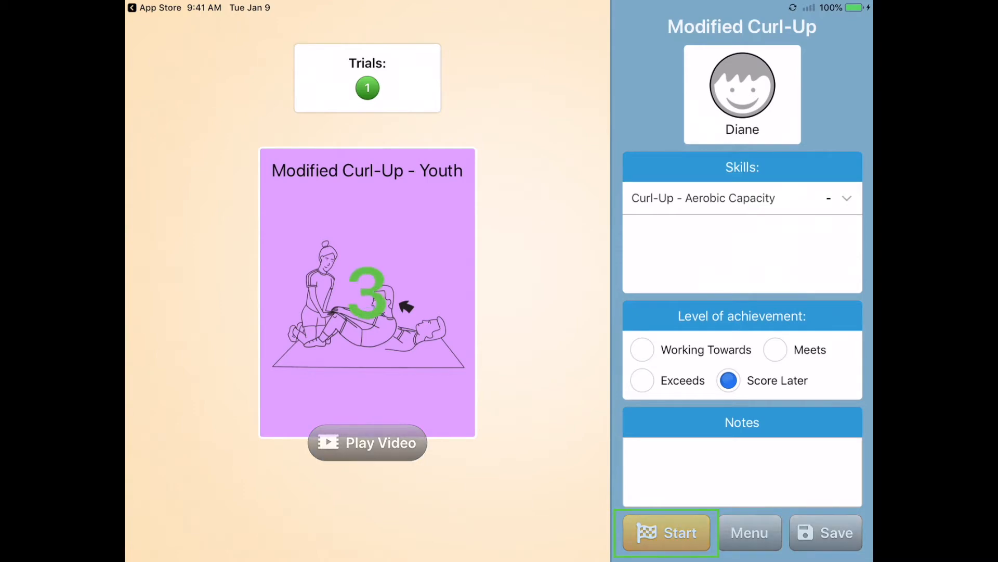
left_click(665, 532)
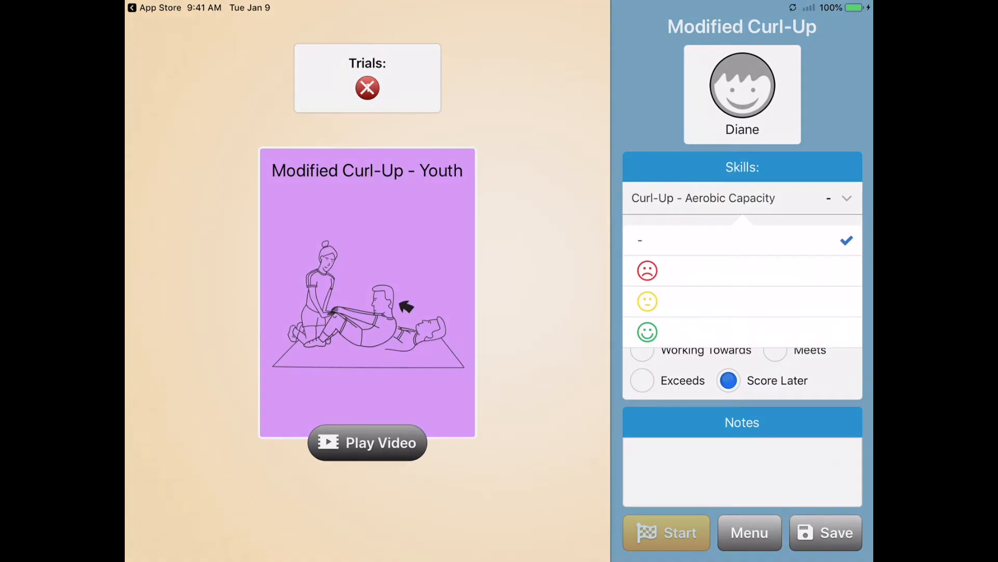
left_click(647, 332)
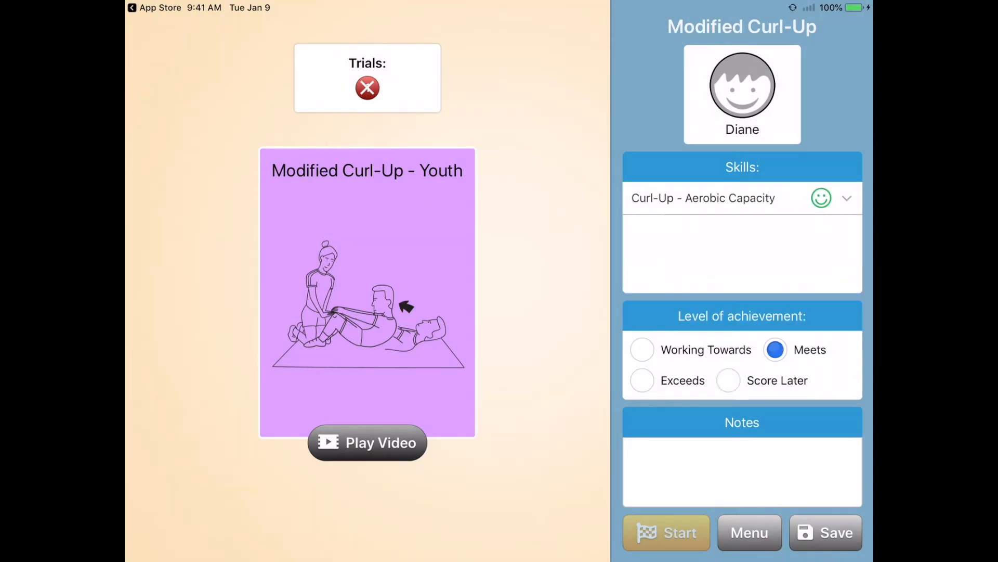
Add a 'Goal met' note and confirm it for the reassessment
type("Goal met")
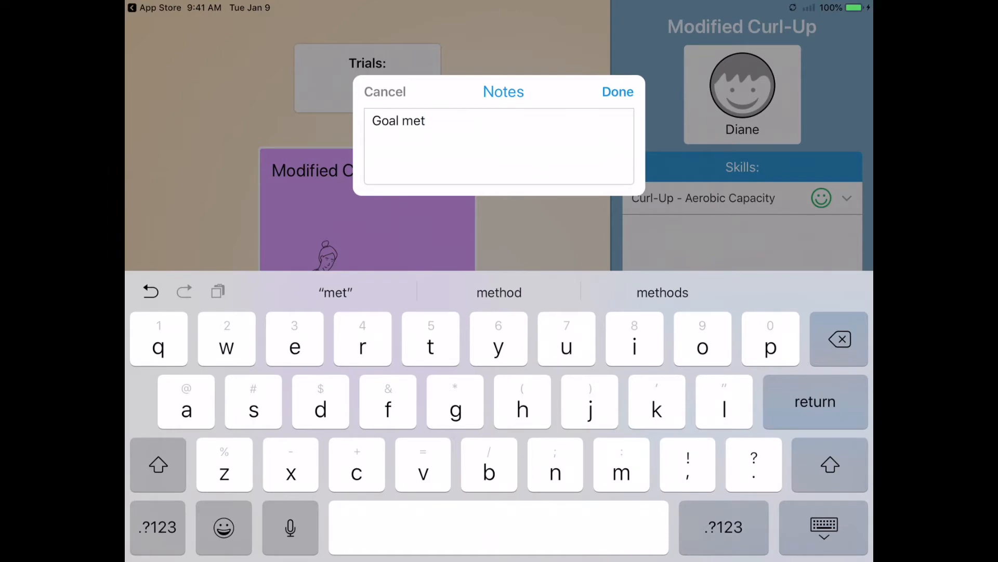
left_click(616, 92)
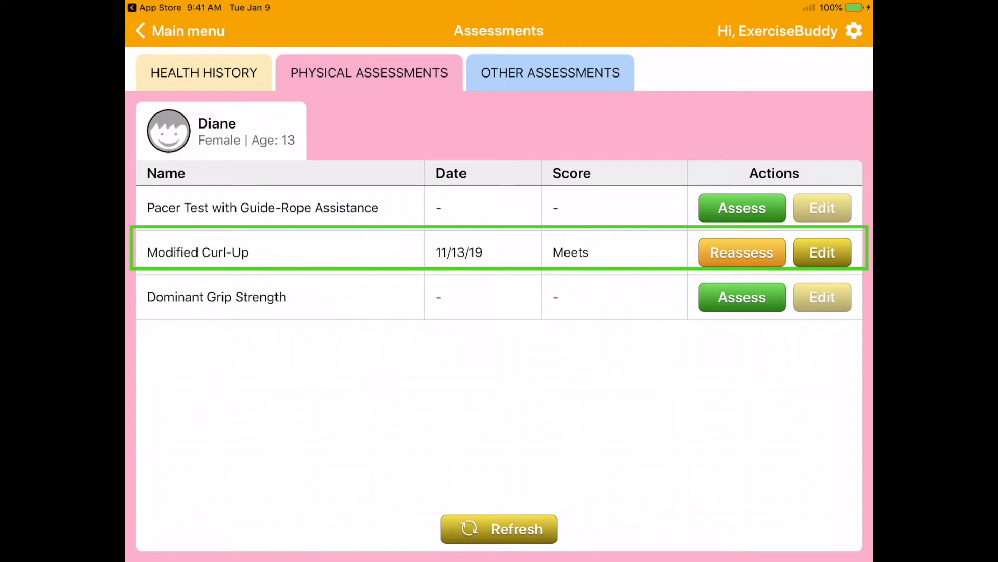
Sync the assessment data to the account and sign in at exercisebuddy.com
left_click(855, 30)
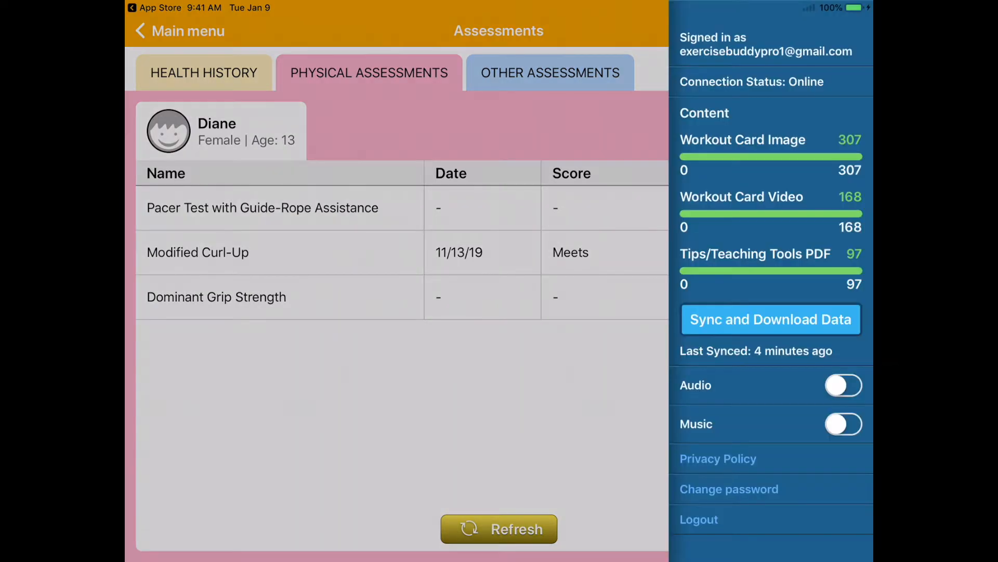
left_click(498, 528)
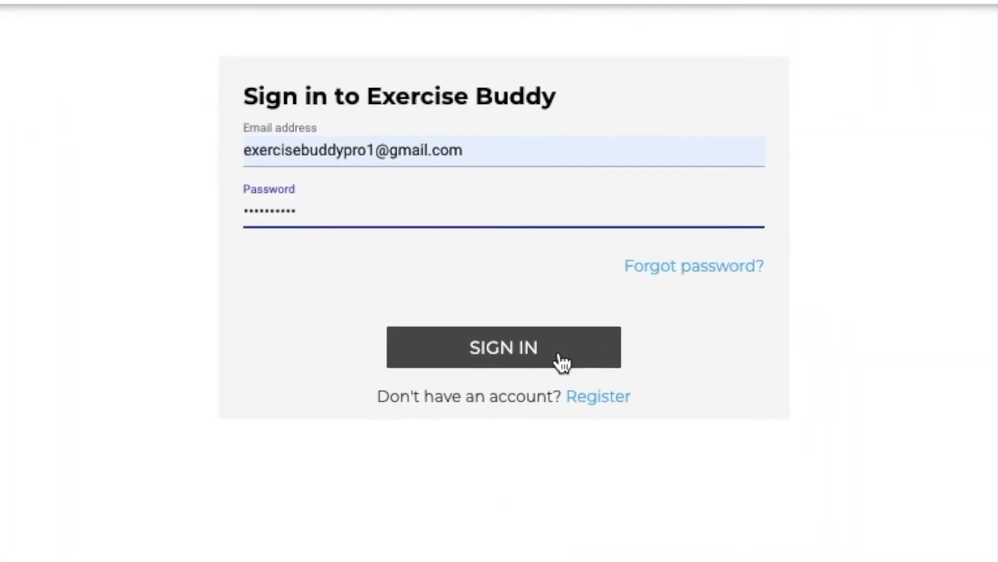
left_click(504, 348)
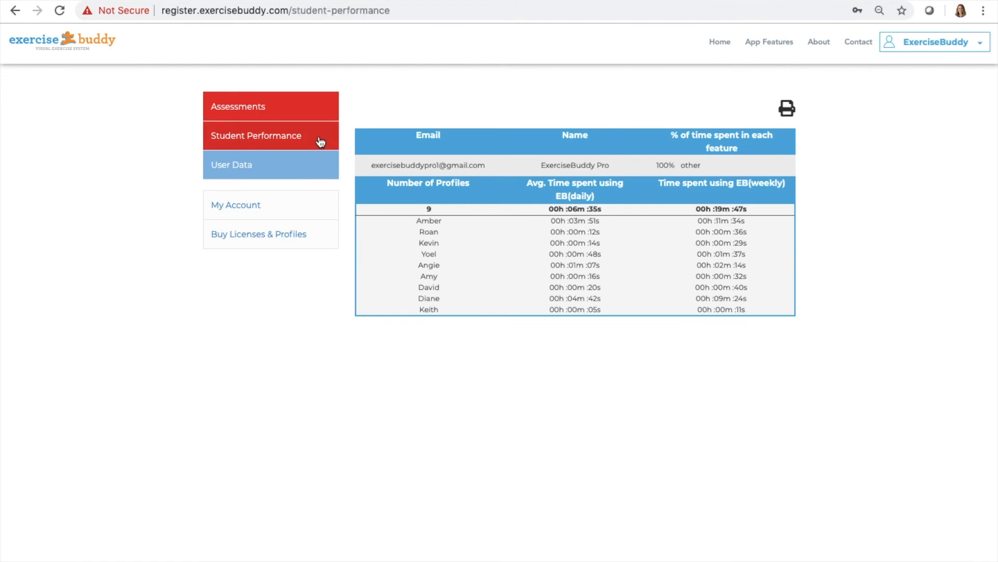